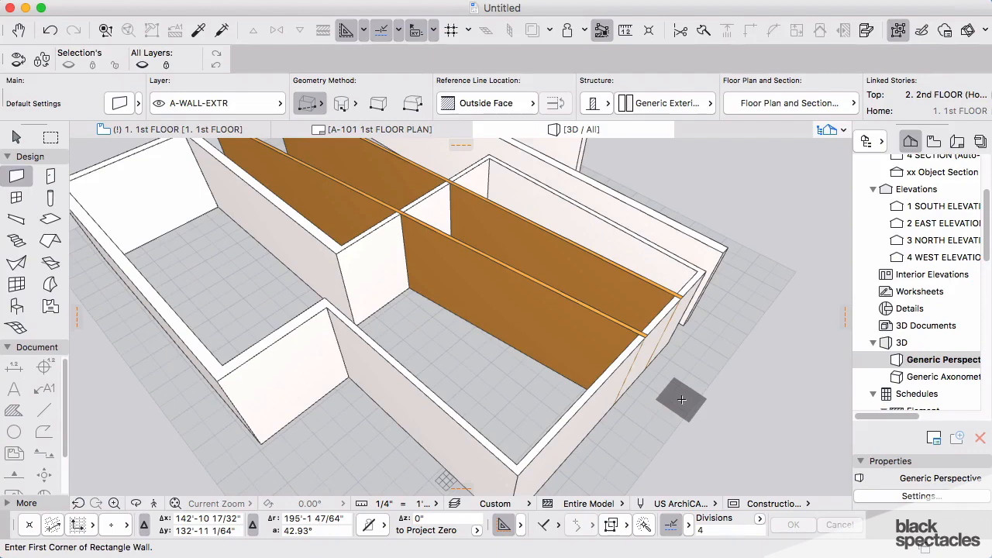
mouse_move(682, 391)
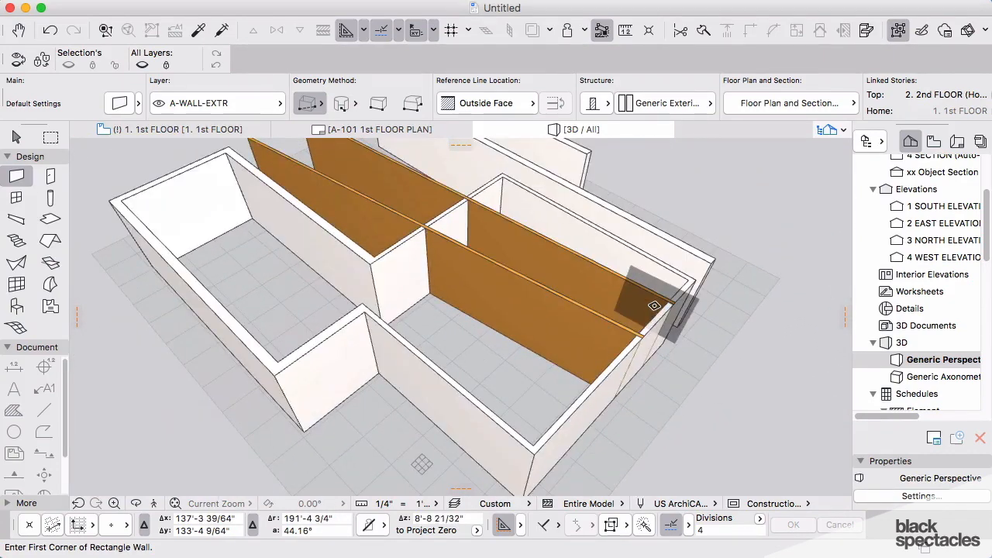
Orbit the 3D wall model to view the outer and slanted walls from different angles.
left_click_drag(654, 304, 741, 333)
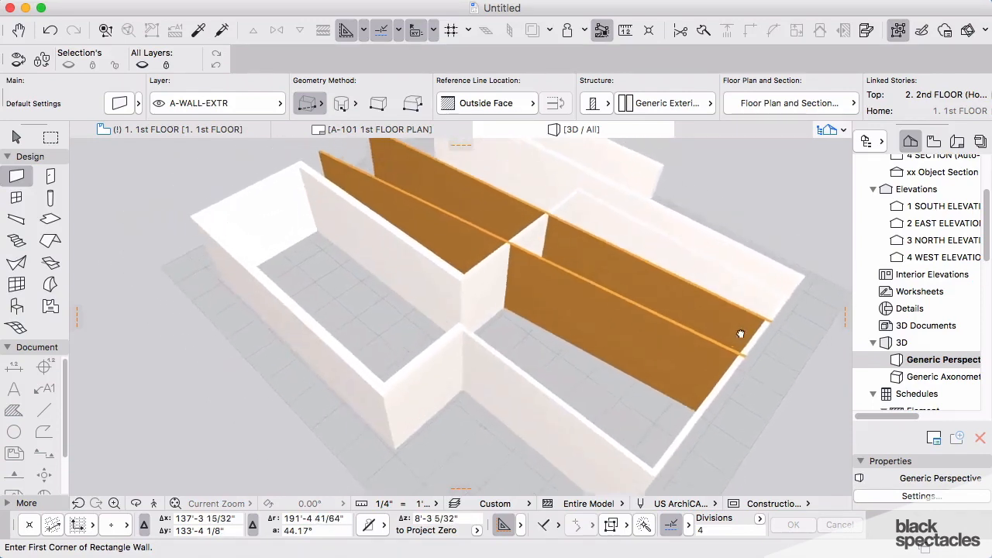
left_click_drag(741, 333, 675, 335)
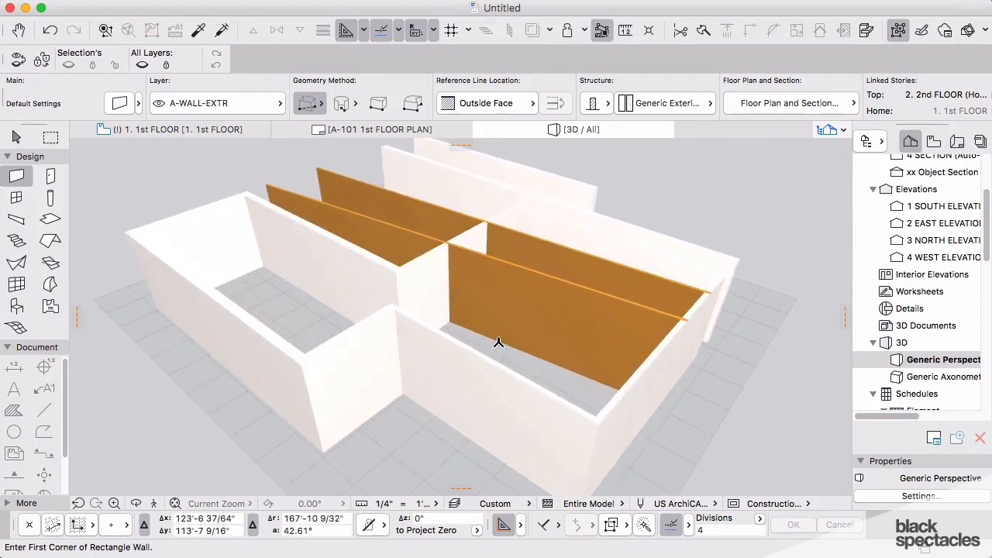
left_click_drag(499, 342, 561, 353)
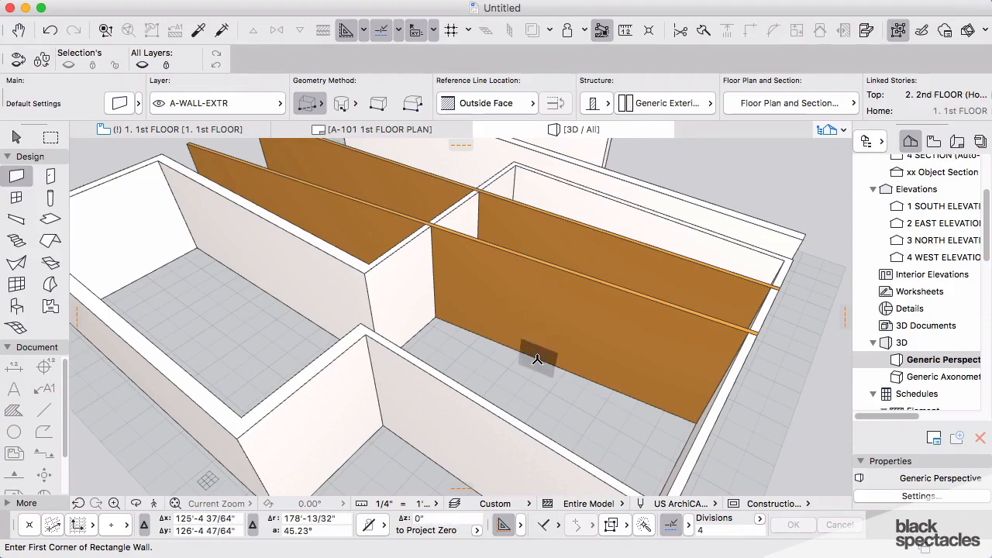
mouse_move(515, 350)
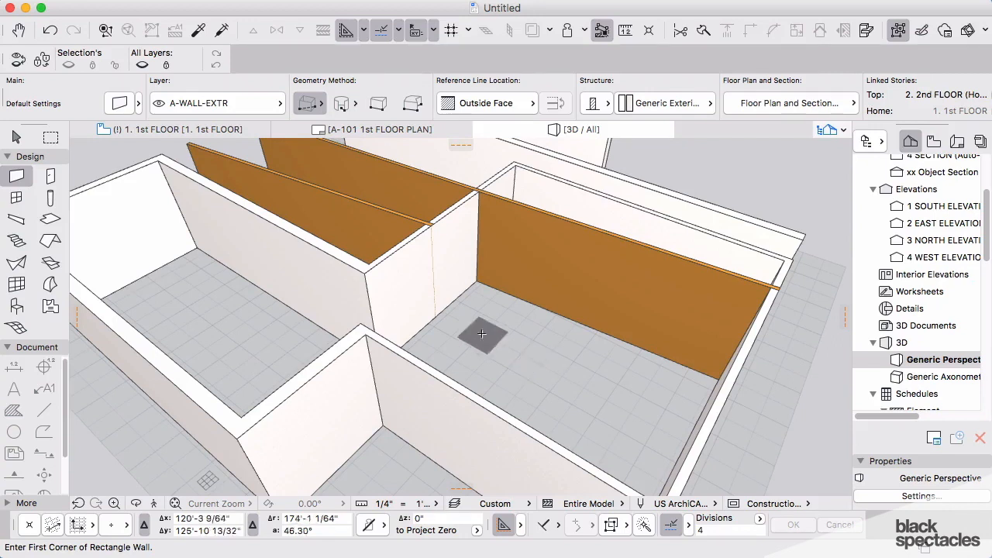
mouse_move(369, 226)
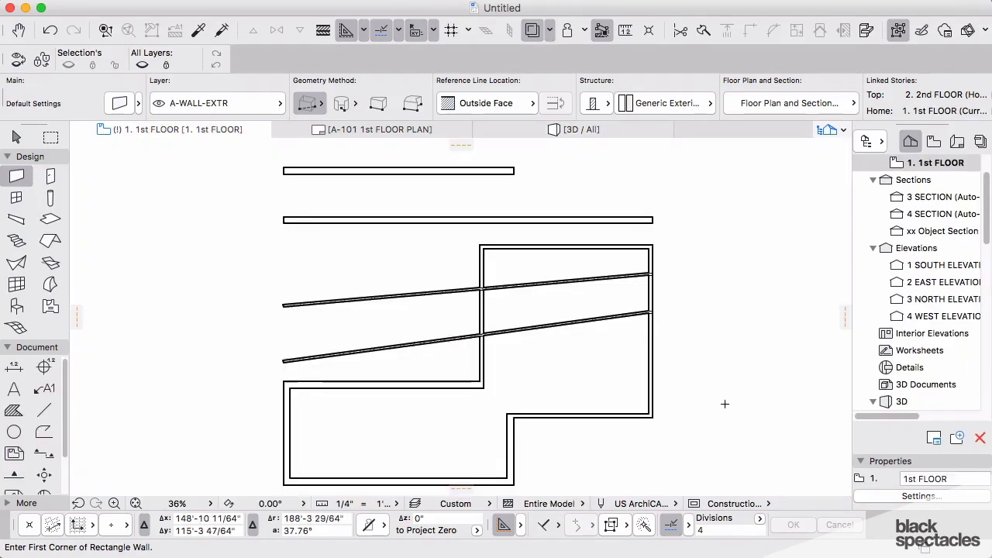
mouse_move(573, 293)
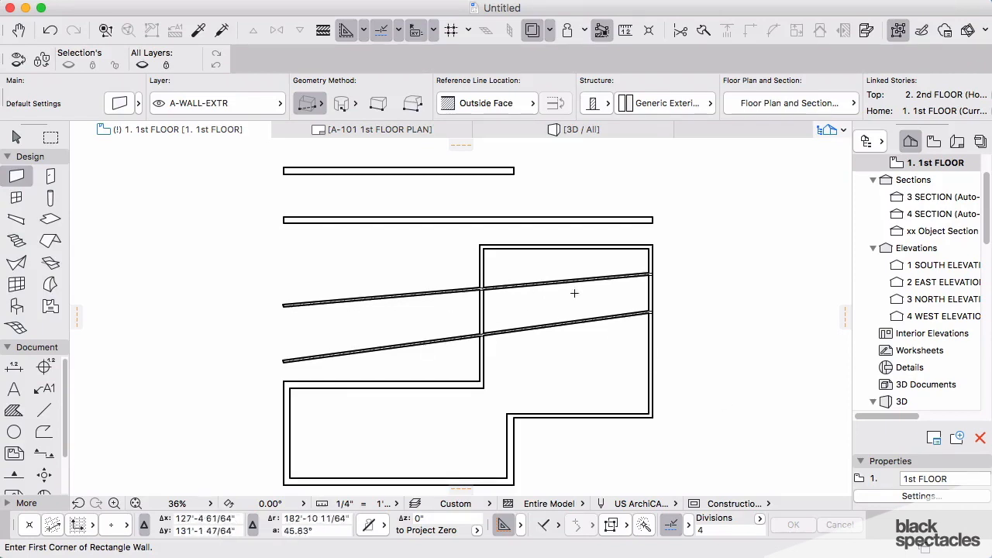
mouse_move(620, 293)
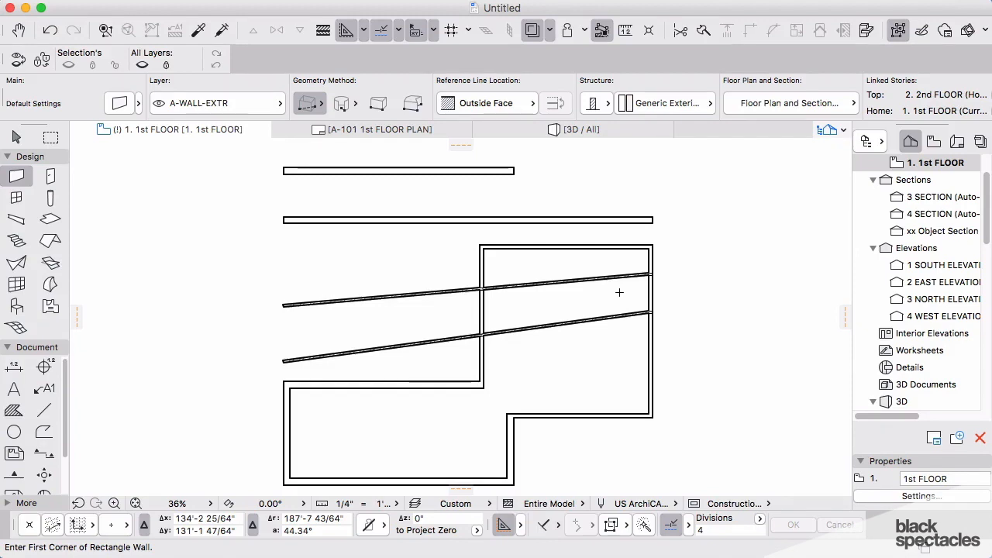
mouse_move(612, 296)
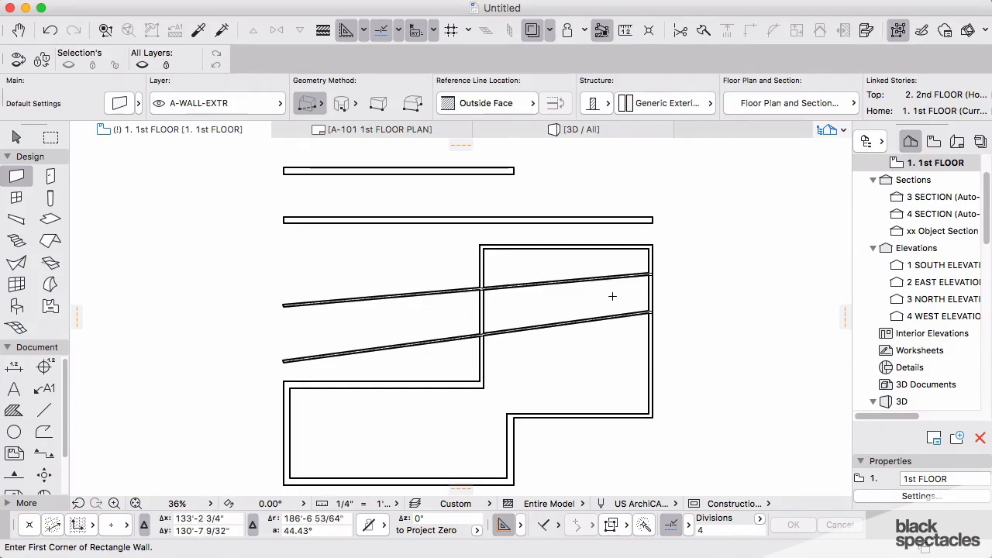
mouse_move(410, 378)
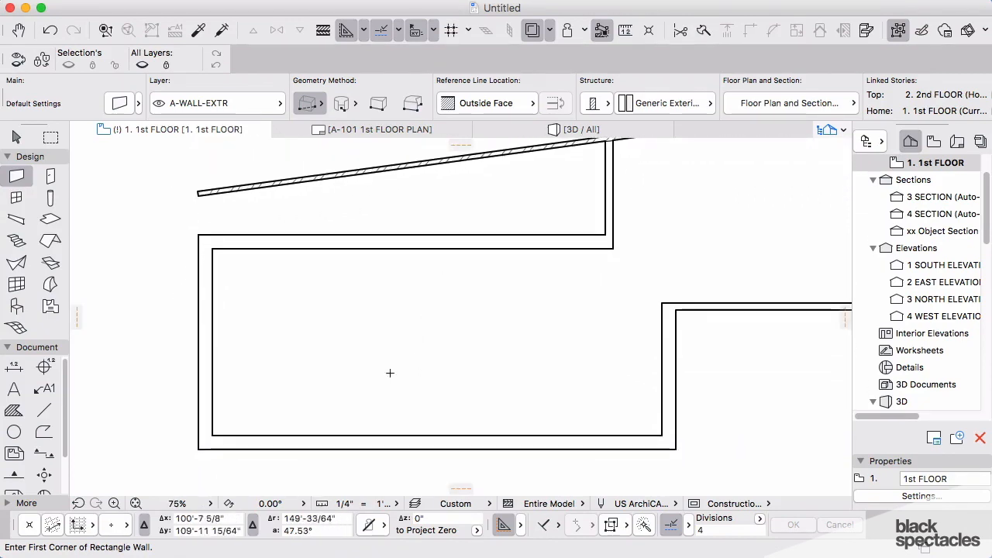
mouse_move(412, 342)
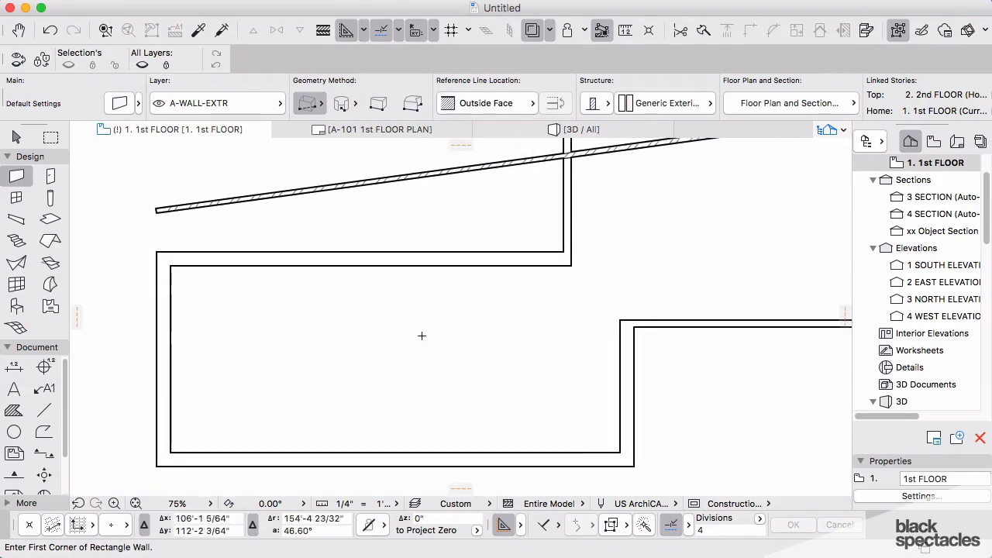
Show the wall geometry method choices from the Info Box.
left_click(310, 102)
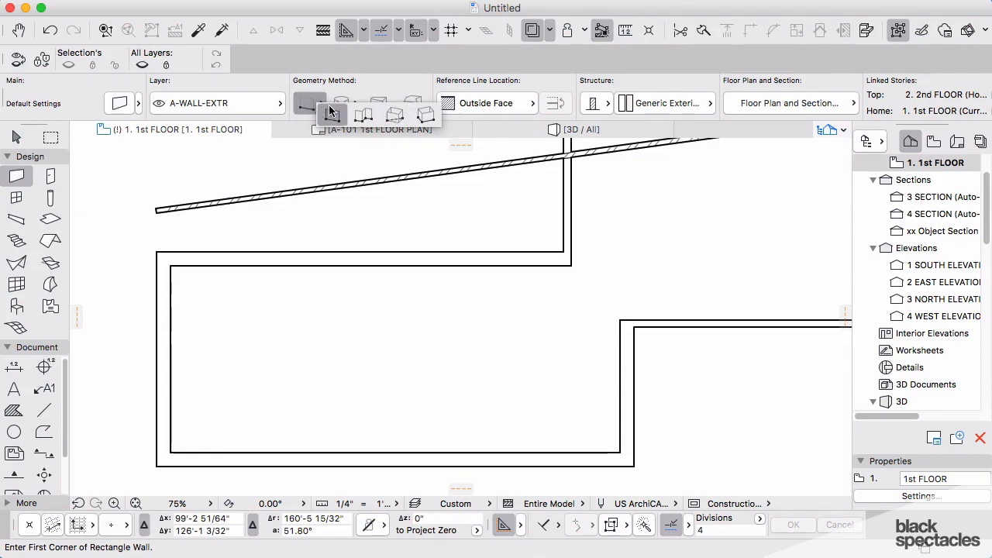
Choose the single straight wall geometry method for the new interior wall.
left_click(310, 103)
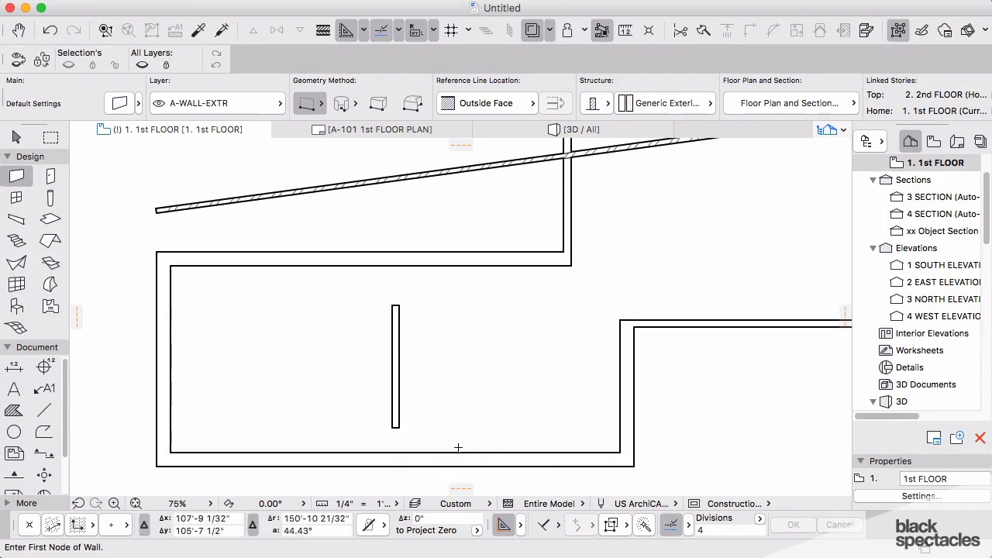
mouse_move(400, 357)
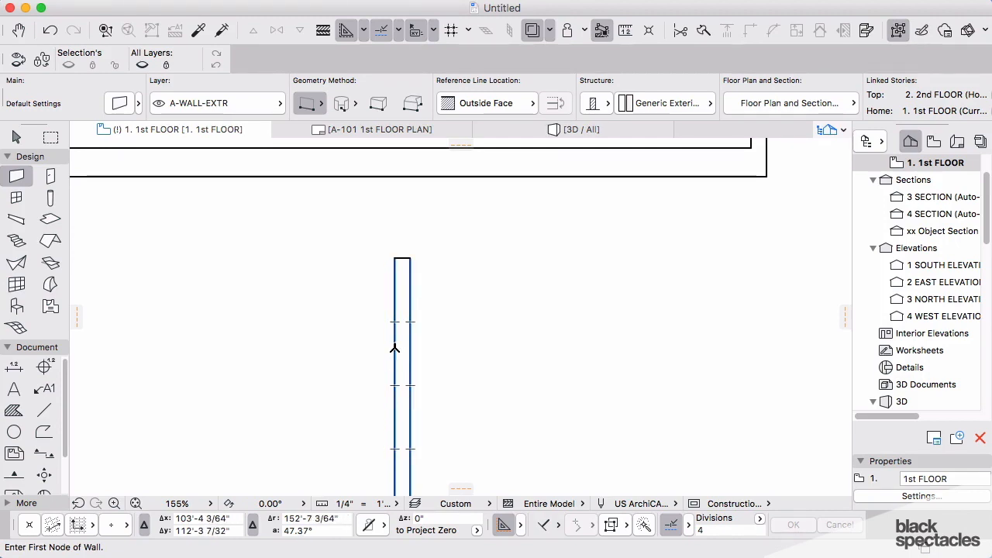
mouse_move(411, 347)
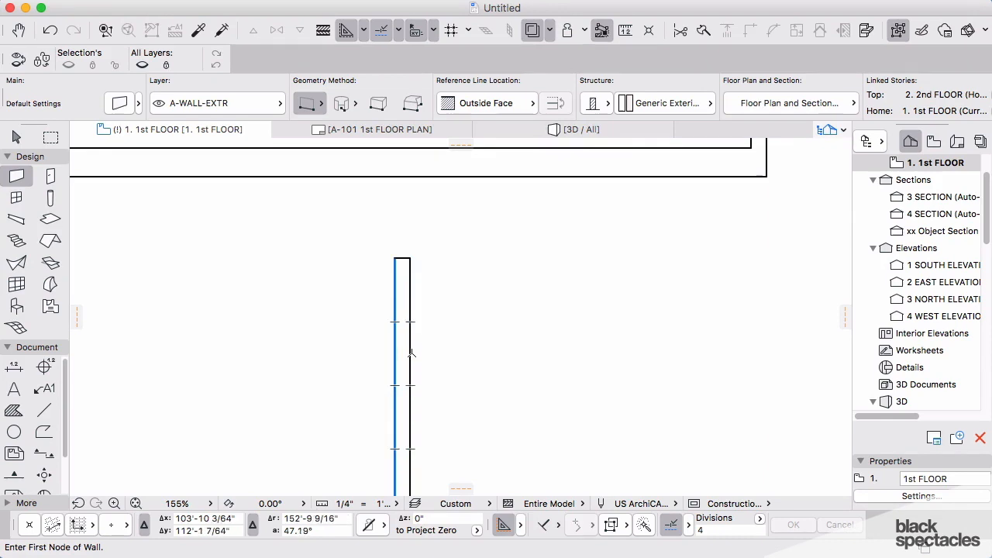
mouse_move(413, 353)
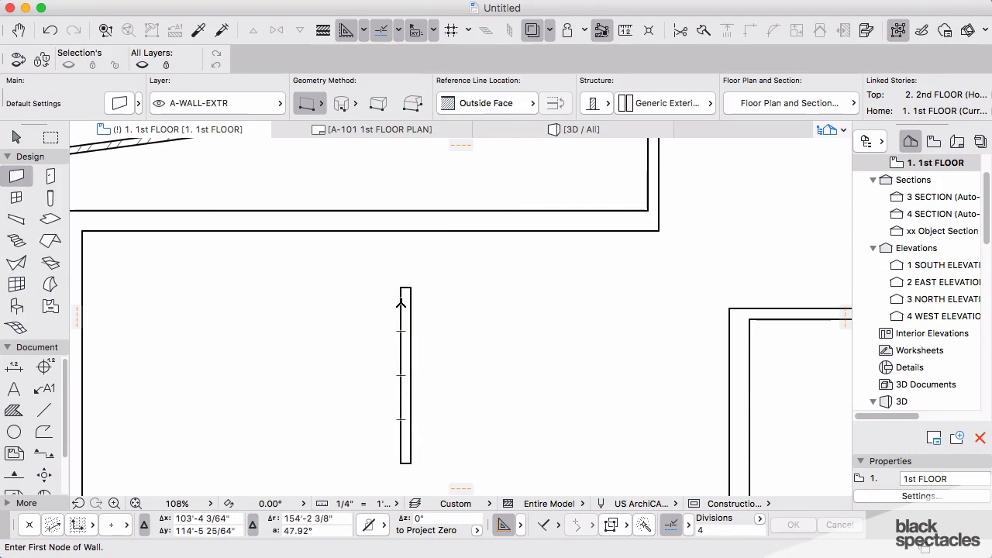
mouse_move(426, 297)
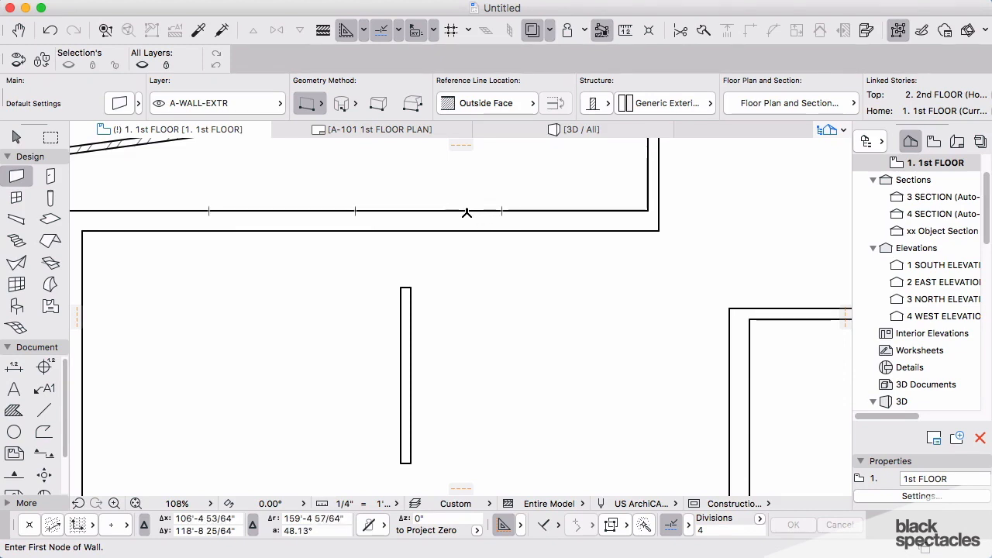
mouse_move(474, 214)
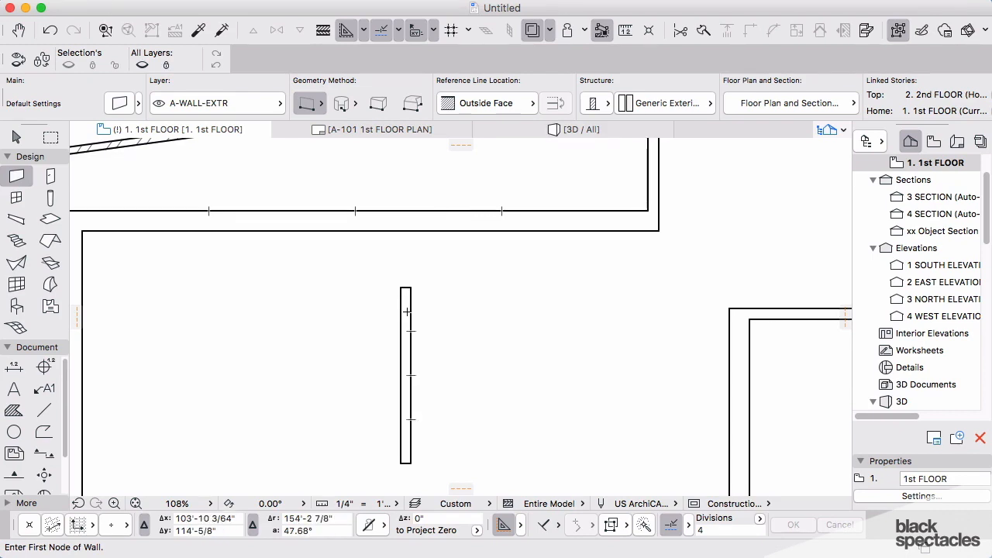
Select the short interior wall so its ends can be extended to the exterior walls.
left_click(406, 379)
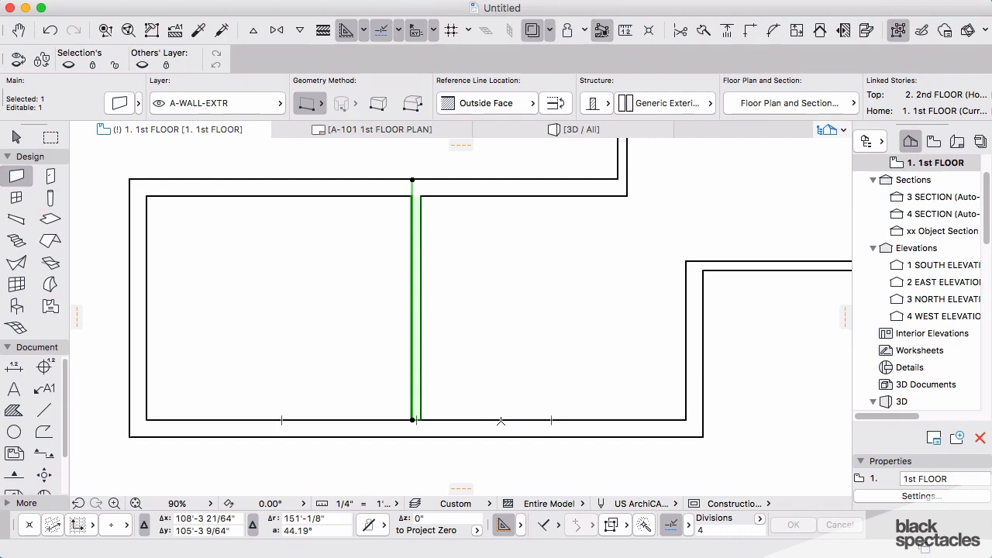
mouse_move(15, 175)
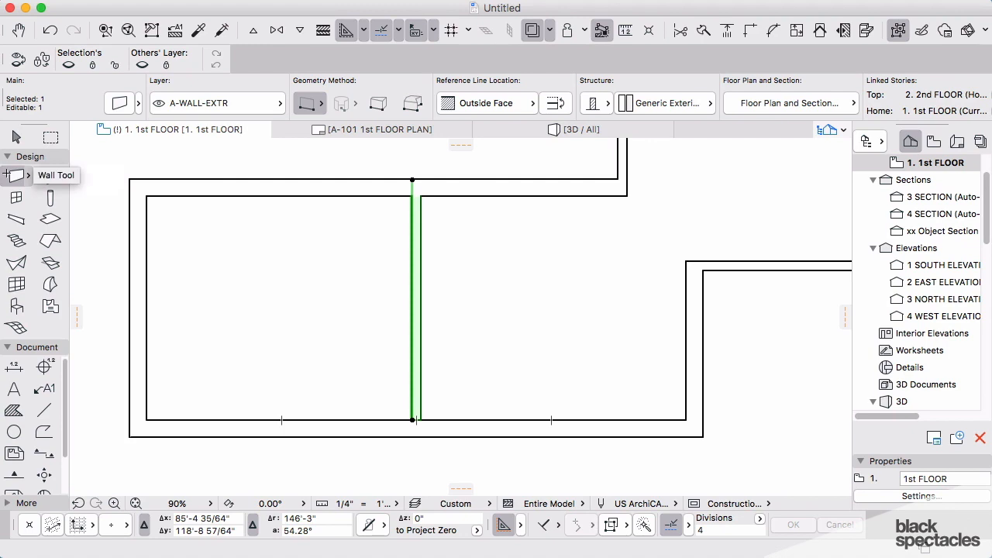
mouse_move(422, 339)
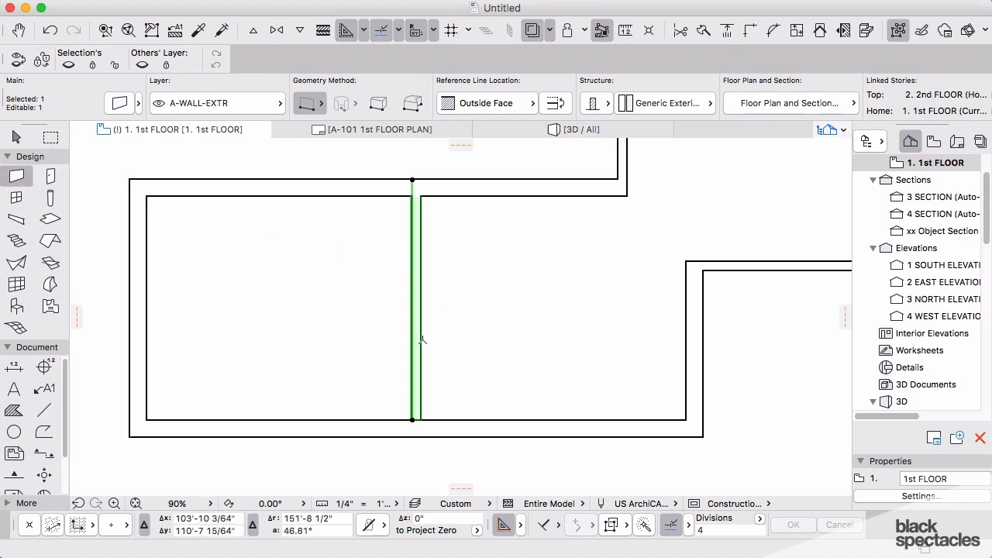
mouse_move(447, 403)
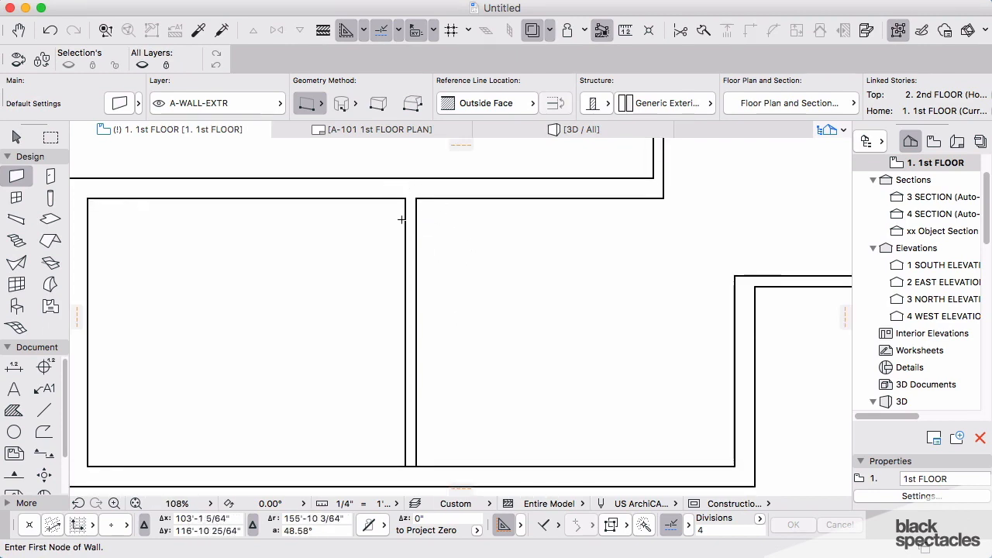
Zoom in and select the interior dividing wall to trim its bottom end.
scroll("down", 3)
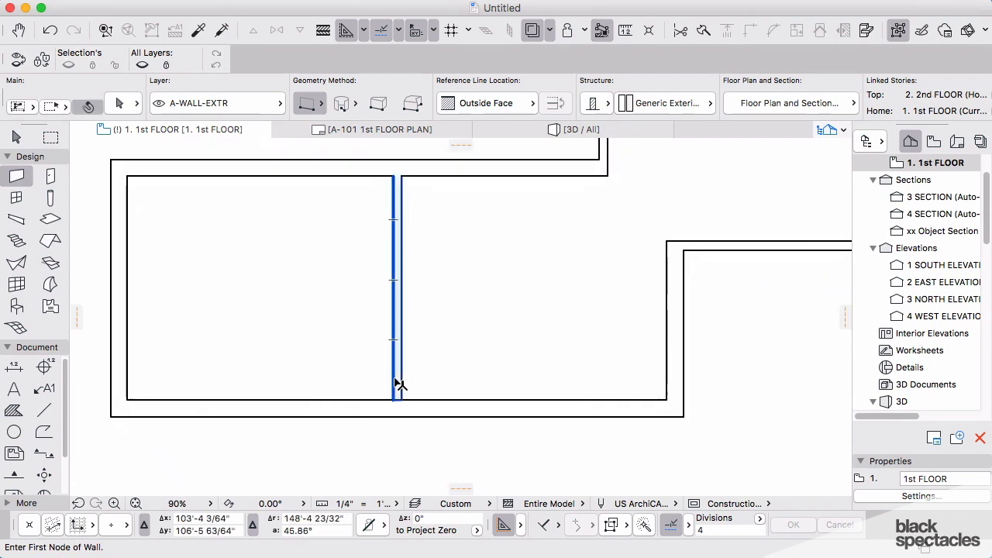
mouse_move(397, 384)
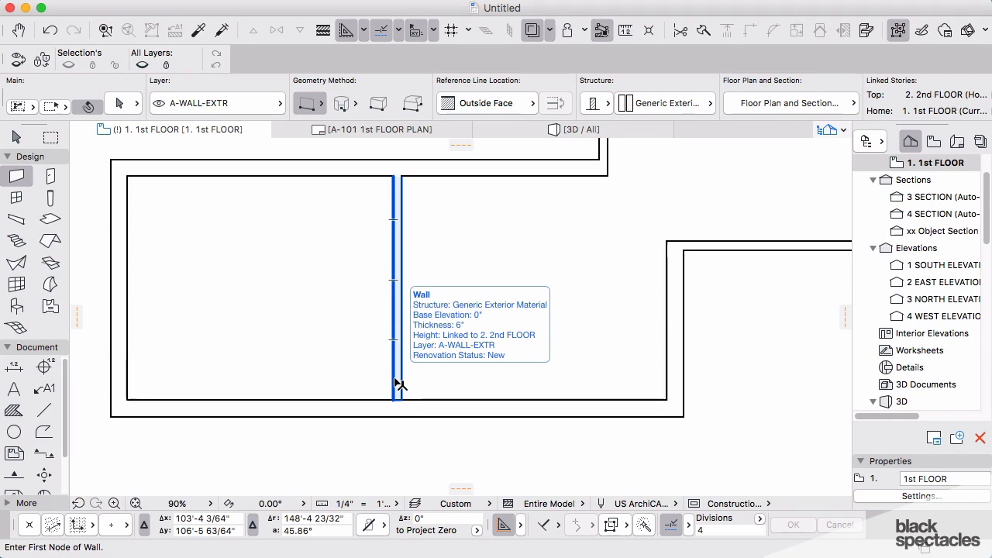
left_click(394, 310)
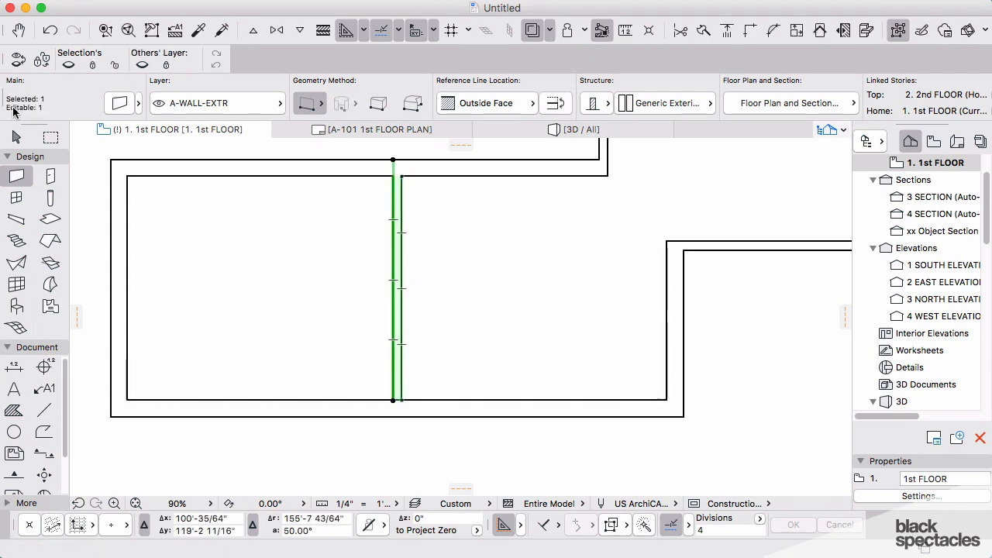
mouse_move(15, 136)
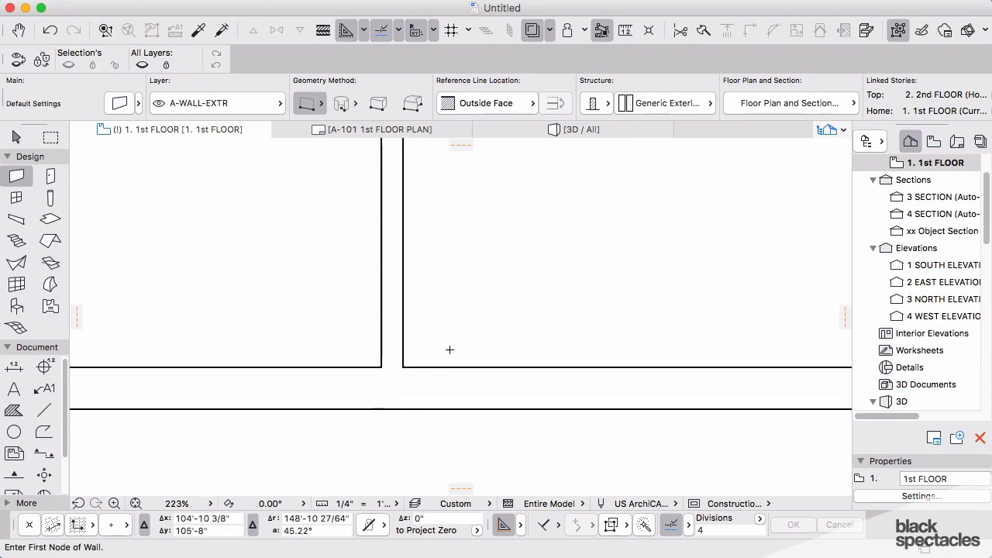
mouse_move(518, 302)
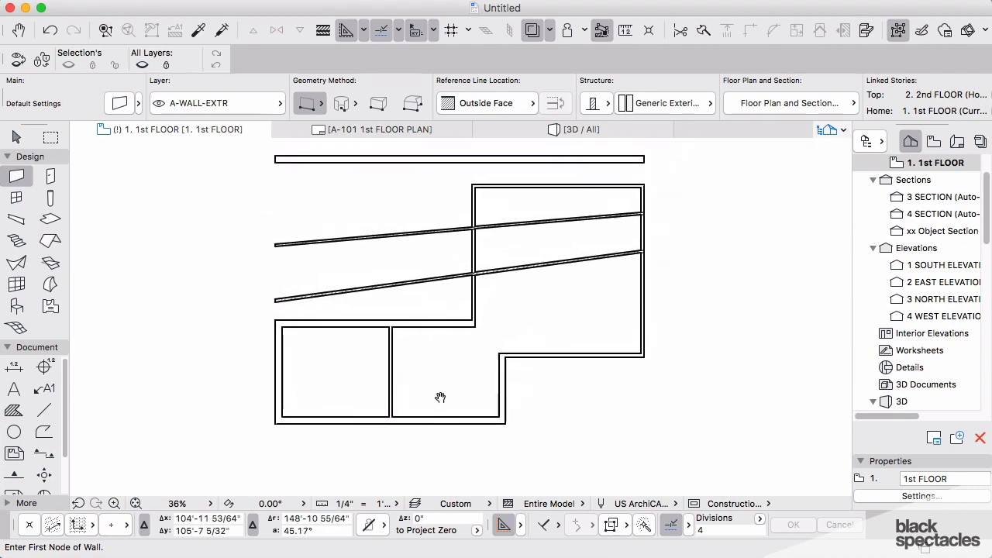
Zoom the plan to reach the area above the long top wall.
scroll("down", 3)
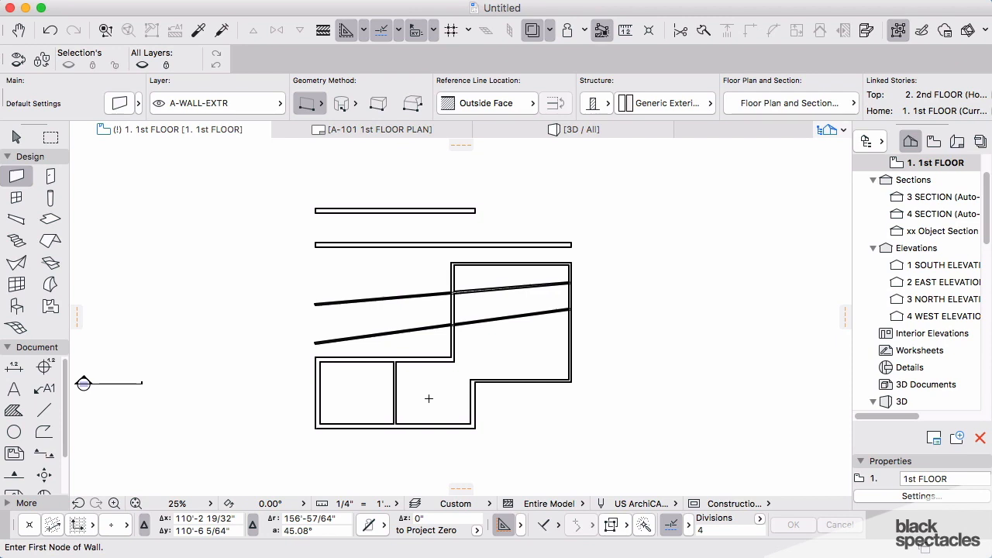
mouse_move(434, 365)
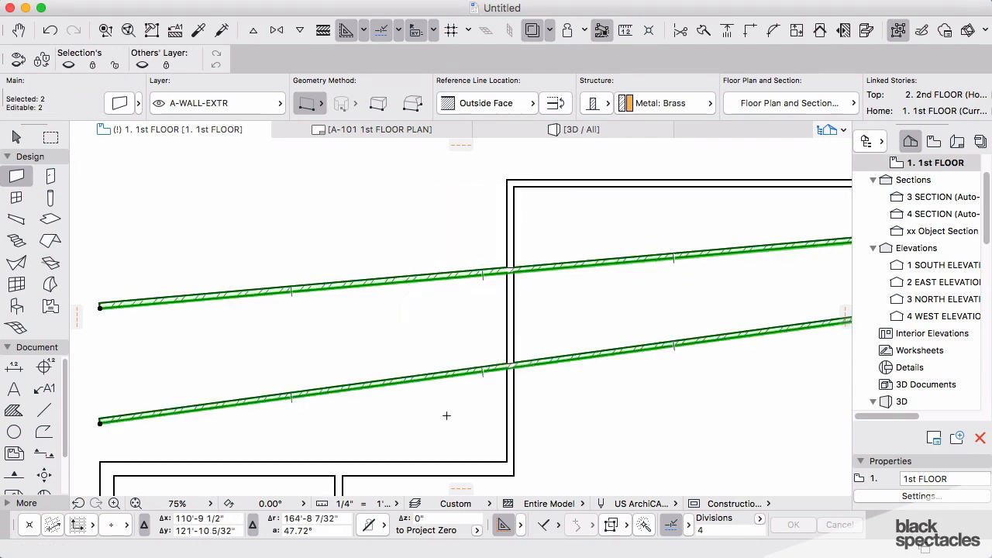
mouse_move(502, 307)
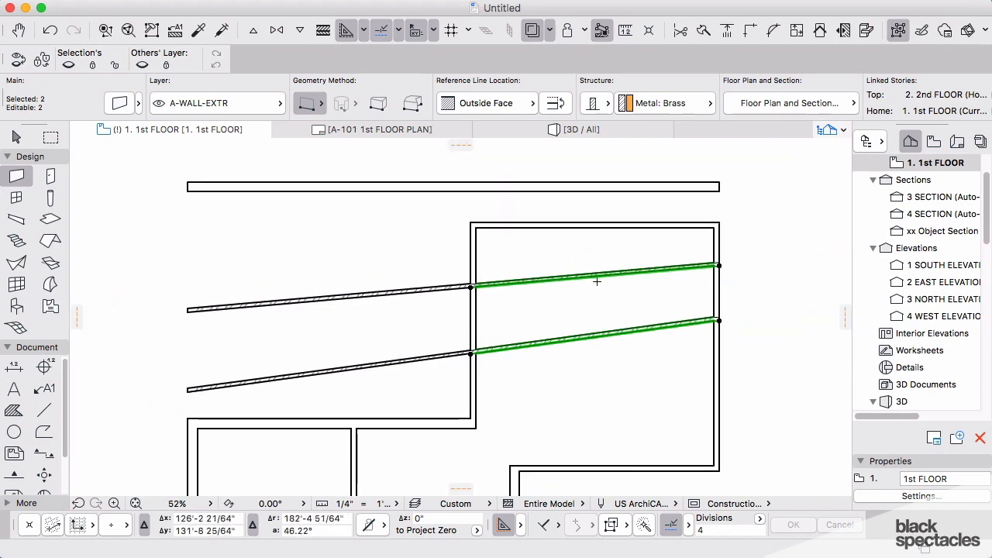
mouse_move(416, 310)
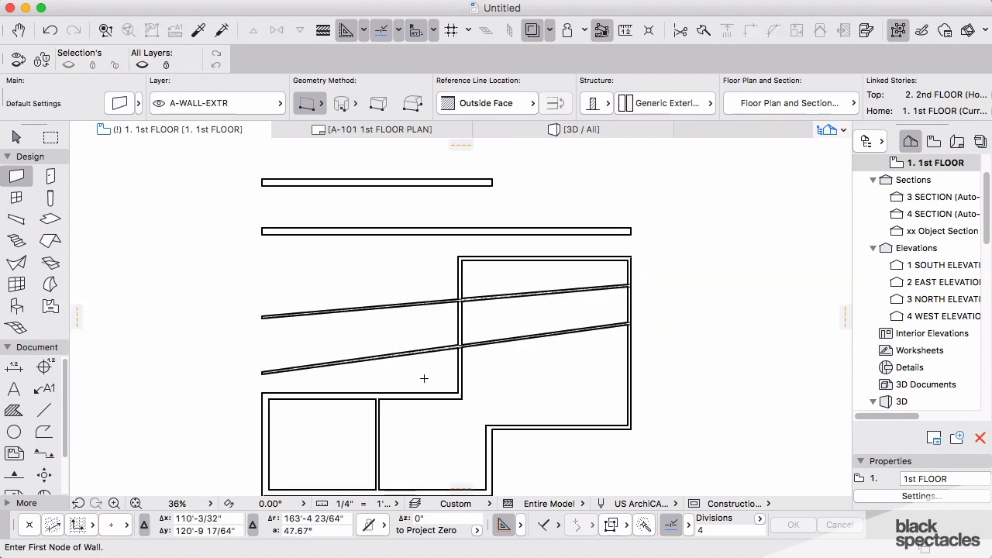
left_click(459, 348)
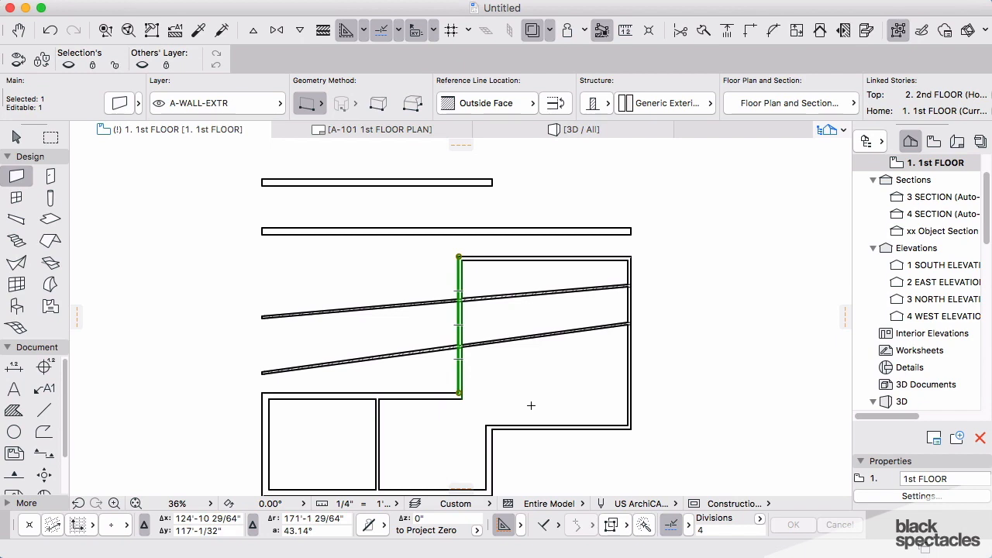
mouse_move(516, 406)
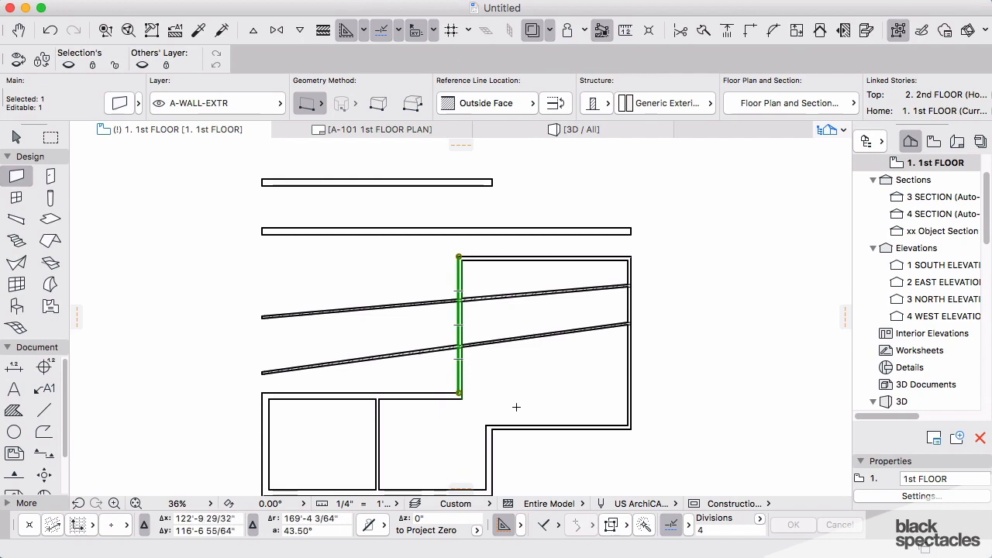